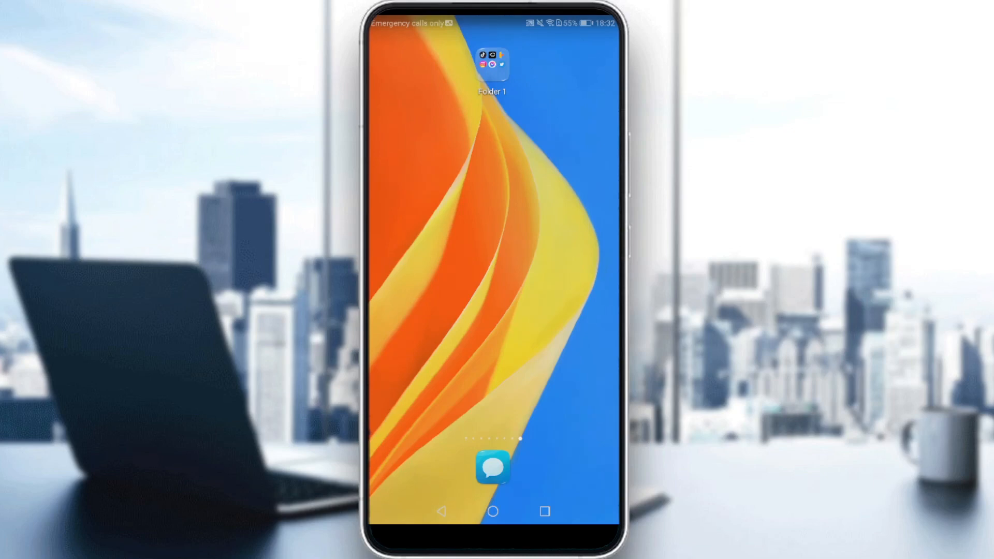
Step: Launch Twitter from Folder 1, landing on the Trends for you page
{"action": "left_click", "coordinate": [492, 64]}
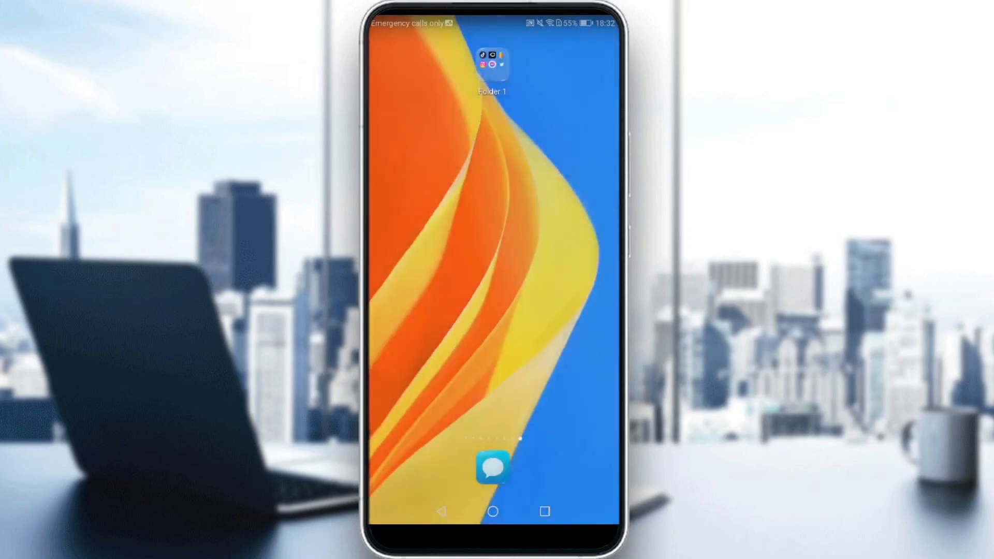
{"action": "left_click", "coordinate": [493, 64]}
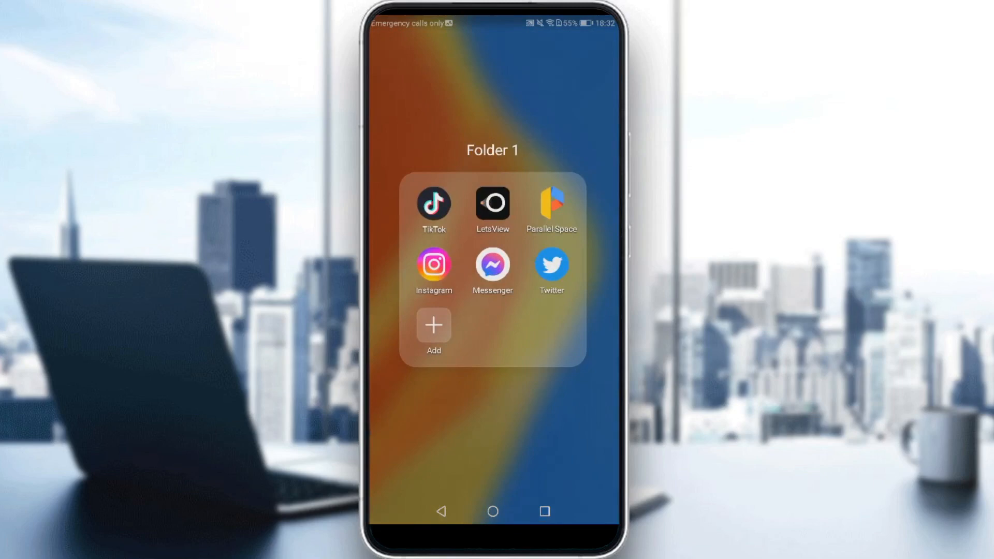
{"action": "left_click", "coordinate": [550, 263]}
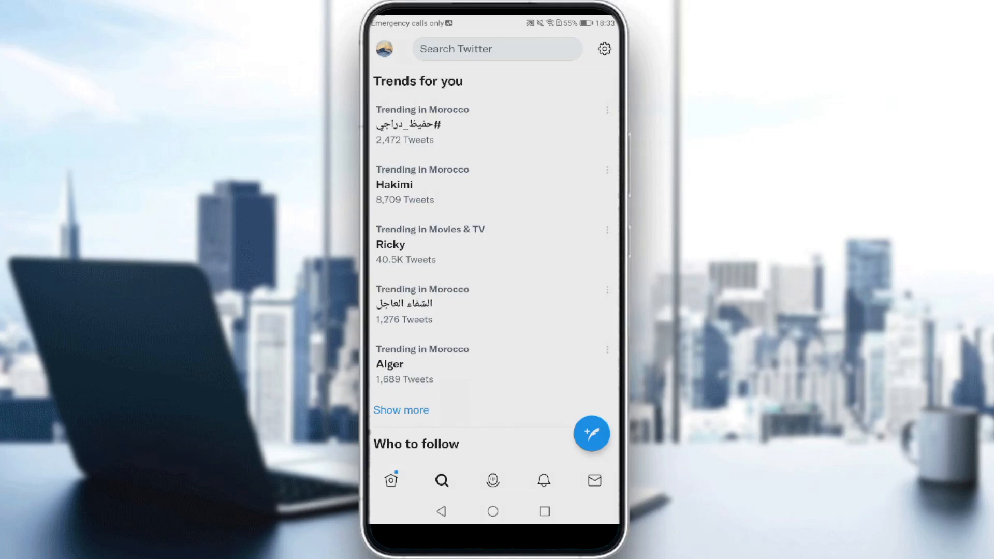
Step: Start a new direct message to yourself and return to the empty chat
{"action": "left_click", "coordinate": [593, 479]}
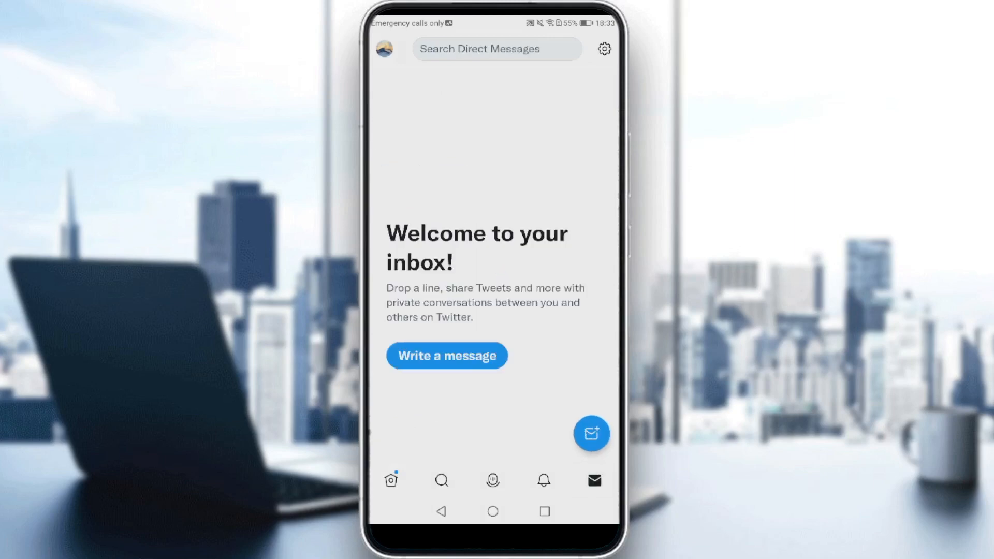
{"action": "left_click", "coordinate": [590, 433]}
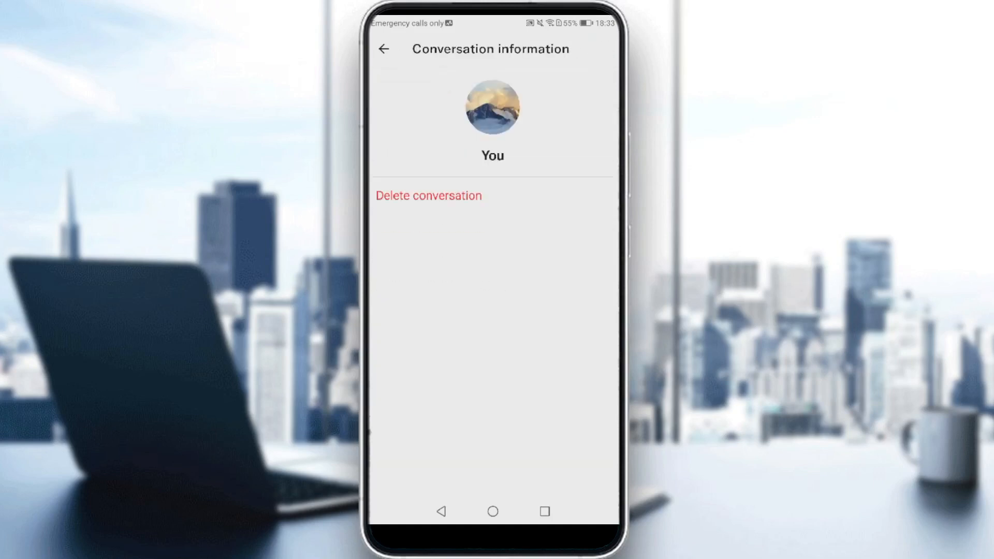
{"action": "left_click", "coordinate": [383, 49]}
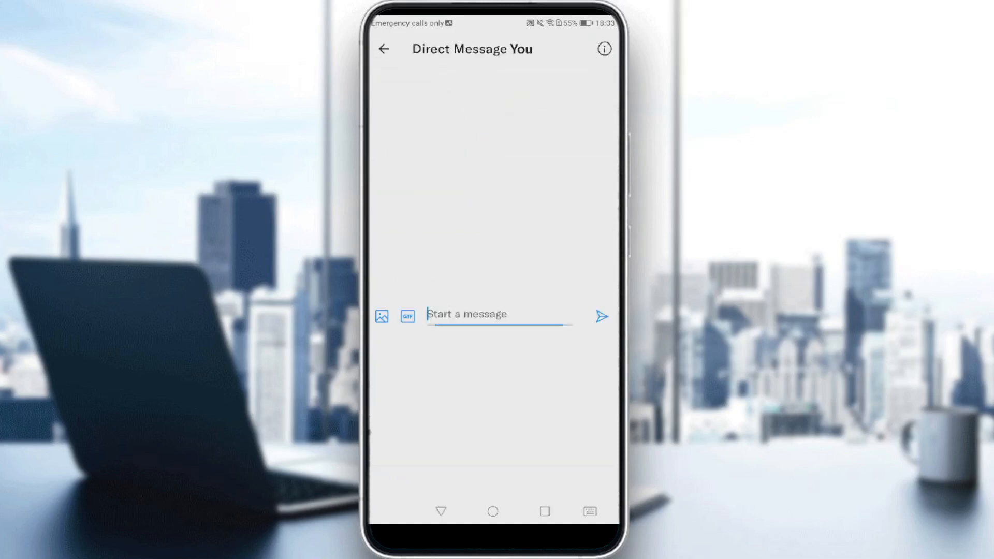
Step: Send the message 'Cc' to yourself, then land on your own profile page
{"action": "type", "text": "Cc"}
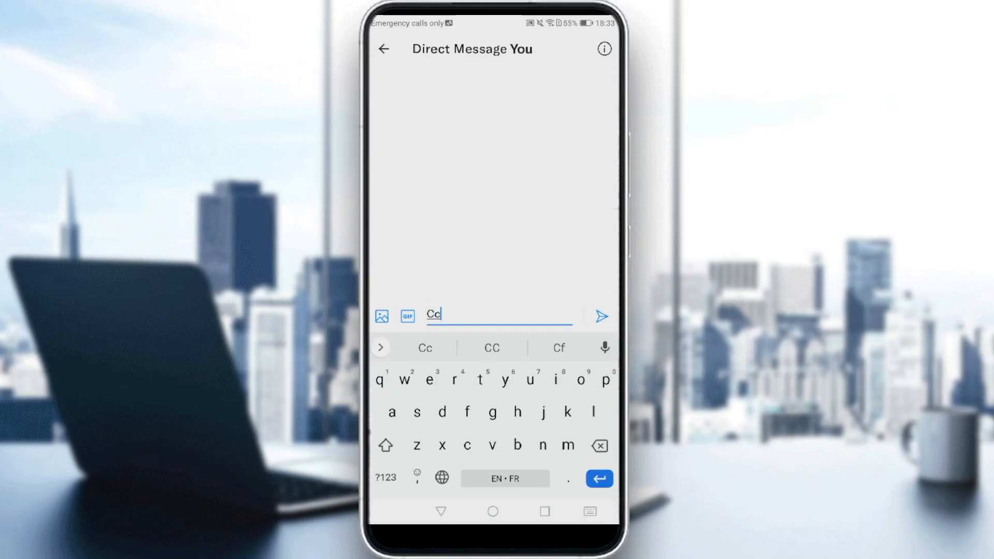
{"action": "left_click", "coordinate": [601, 316]}
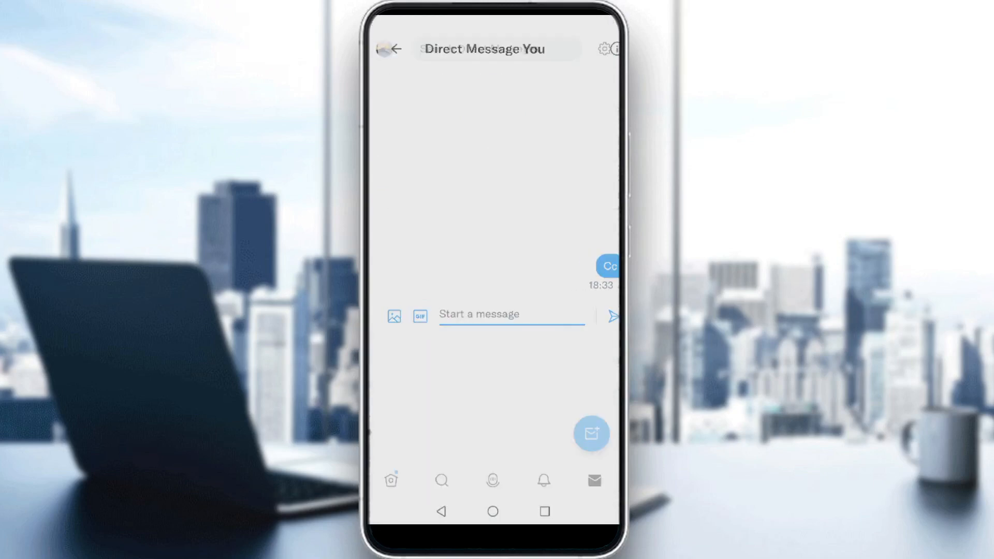
{"action": "left_click", "coordinate": [397, 49]}
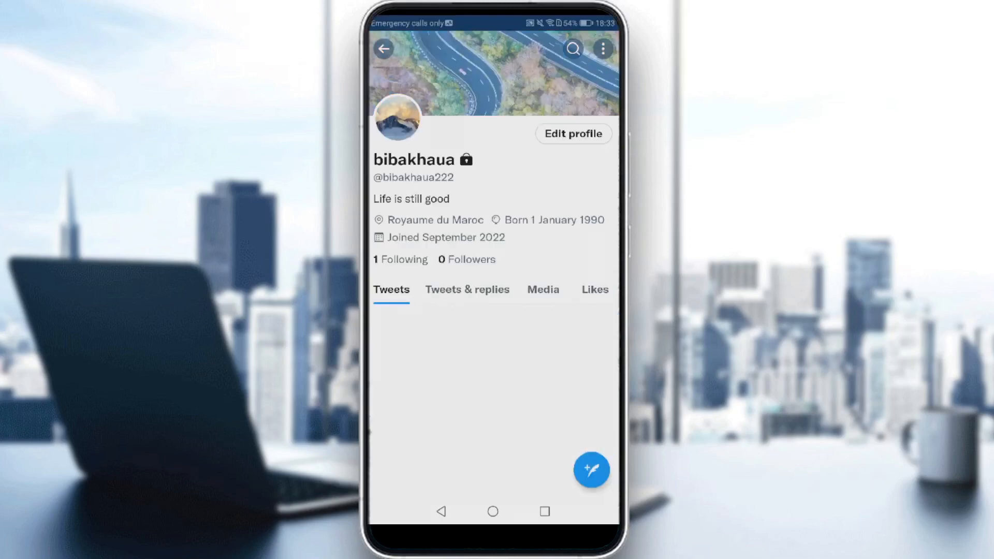
Step: Reopen the self-conversation showing 'Cc' sent at 18:33 with its checkmark
{"action": "left_click", "coordinate": [594, 479]}
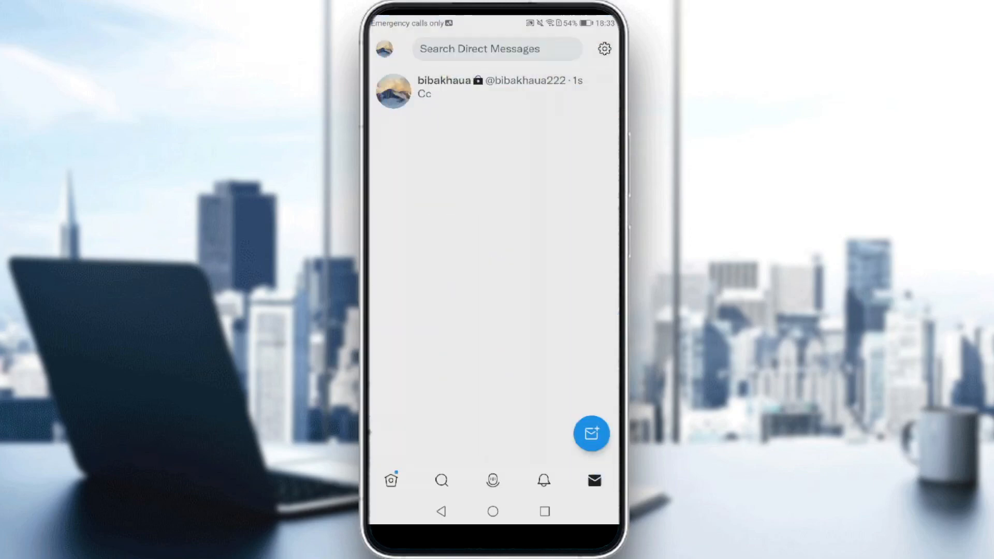
{"action": "left_click", "coordinate": [481, 87]}
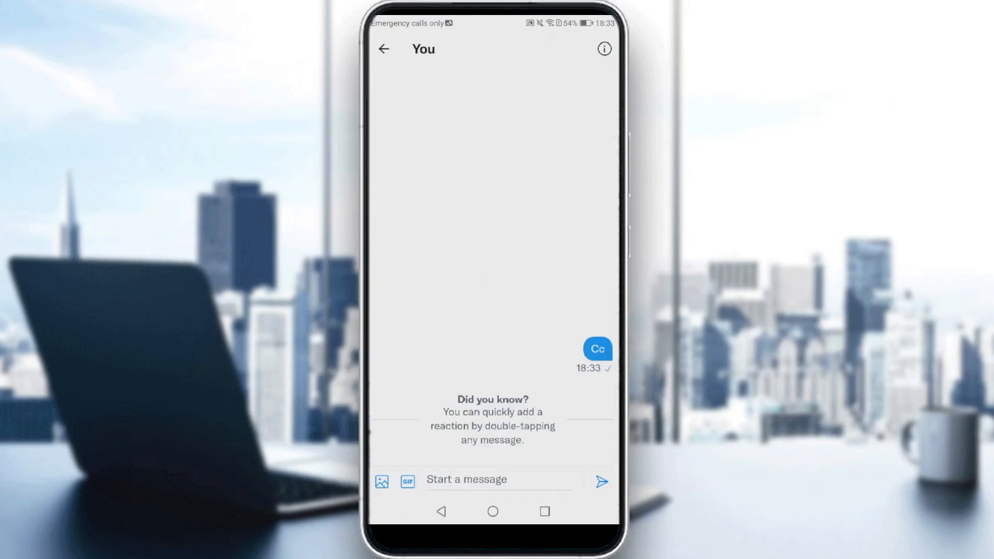